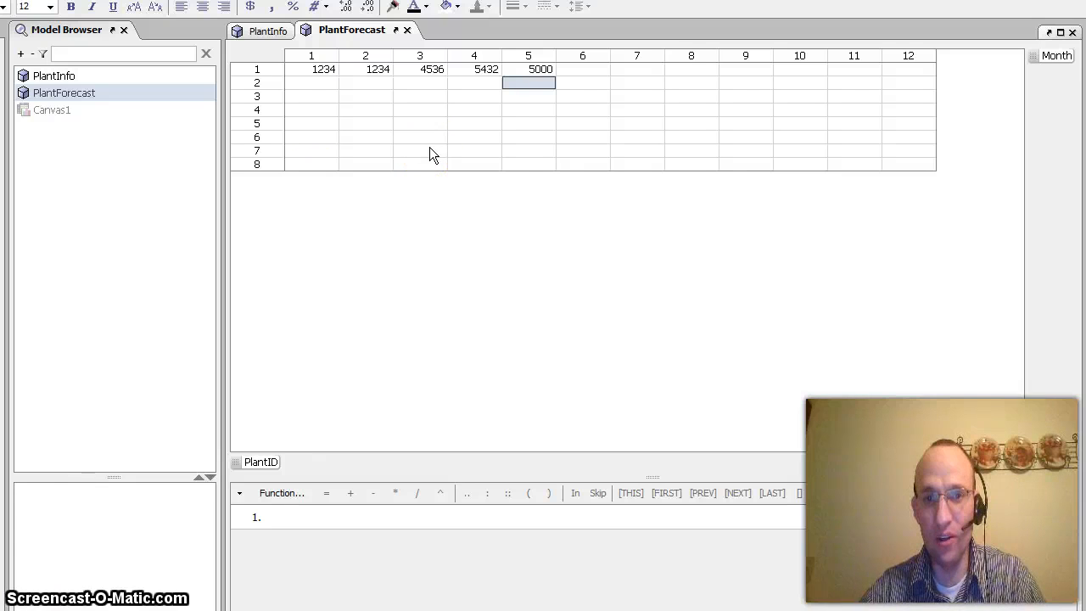
mouse_move(594, 110)
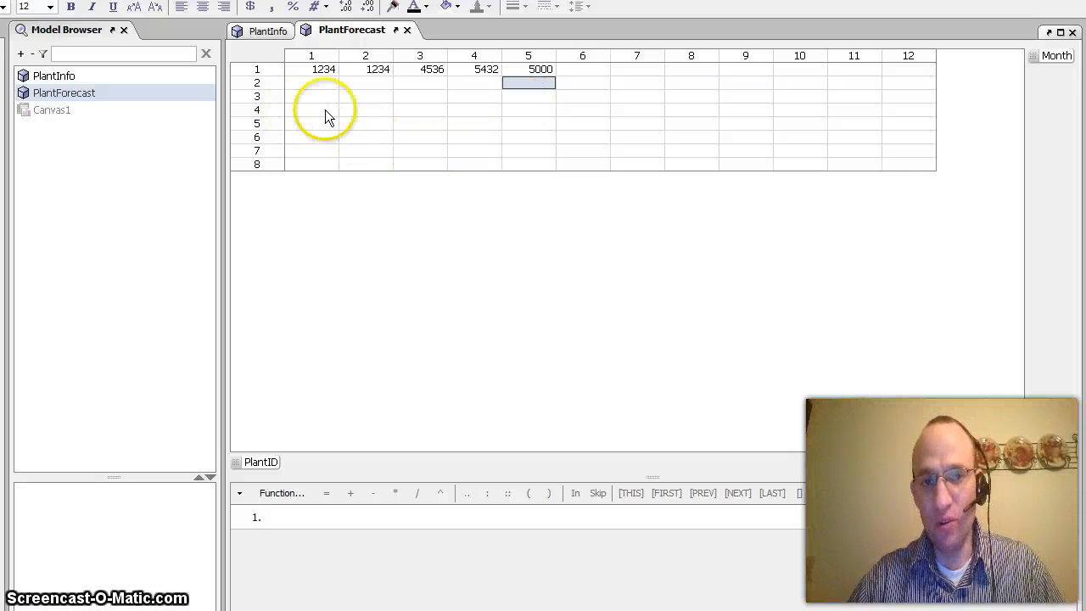
mouse_move(306, 108)
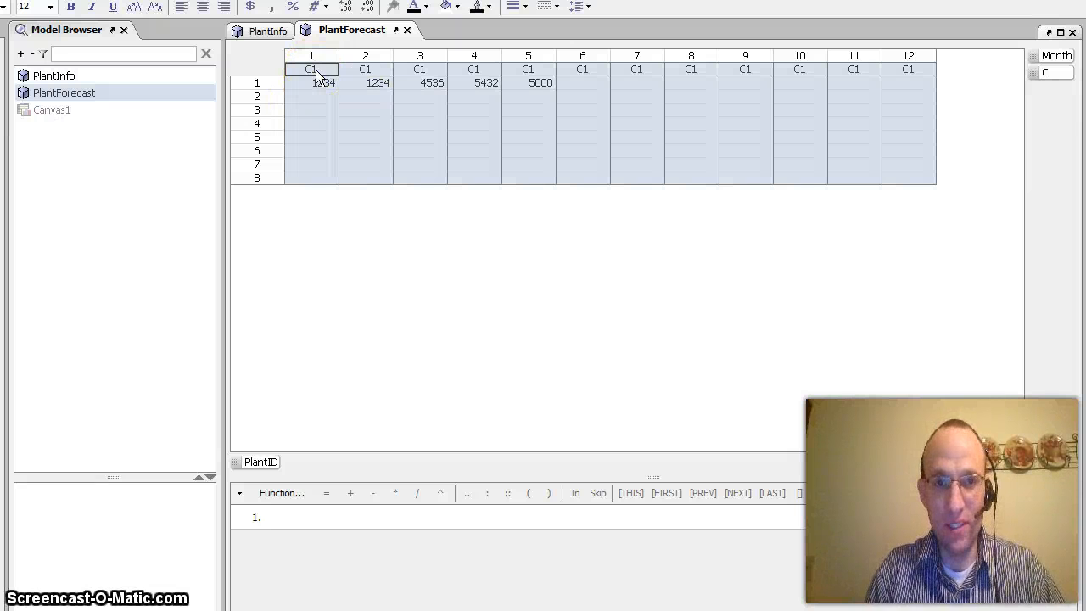
Name the forecast item, then enter Oak City and Henry Mtn in the Name cells before the nested category is removed.
type("Forecast V")
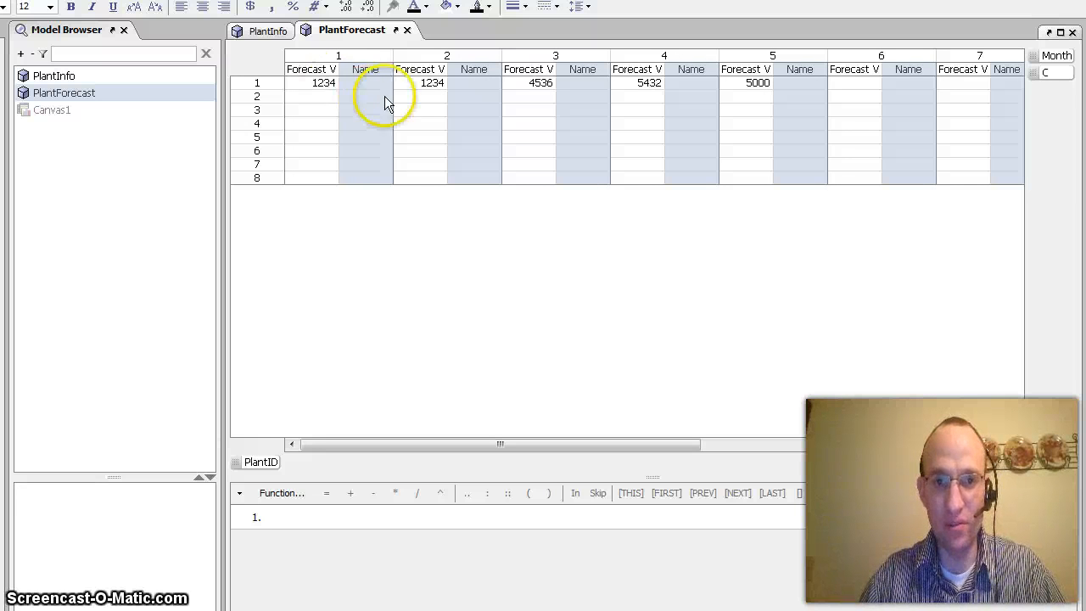
left_click(365, 82)
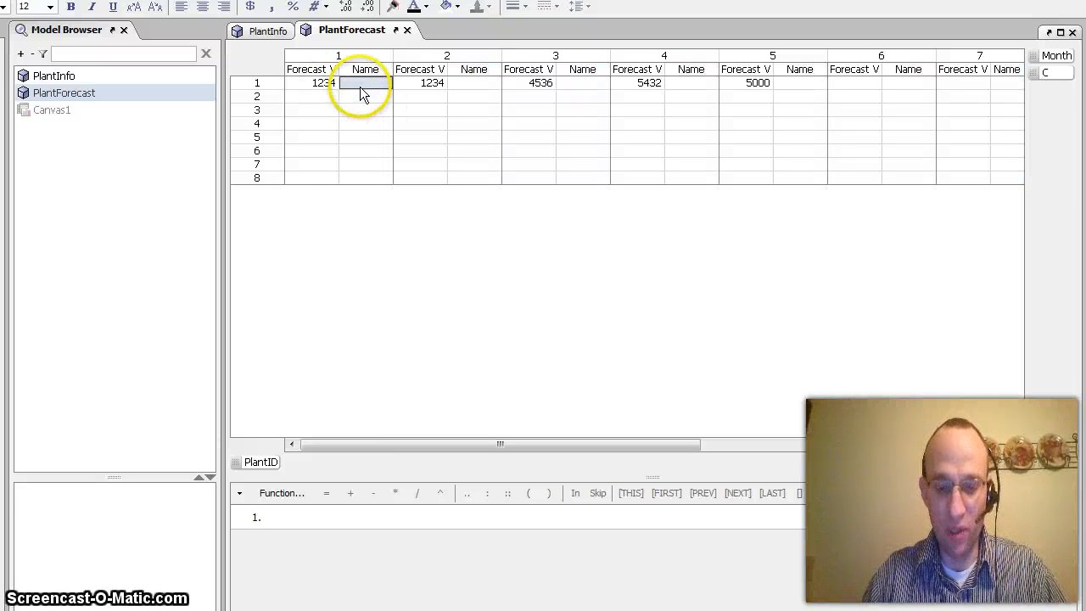
type("Oak City")
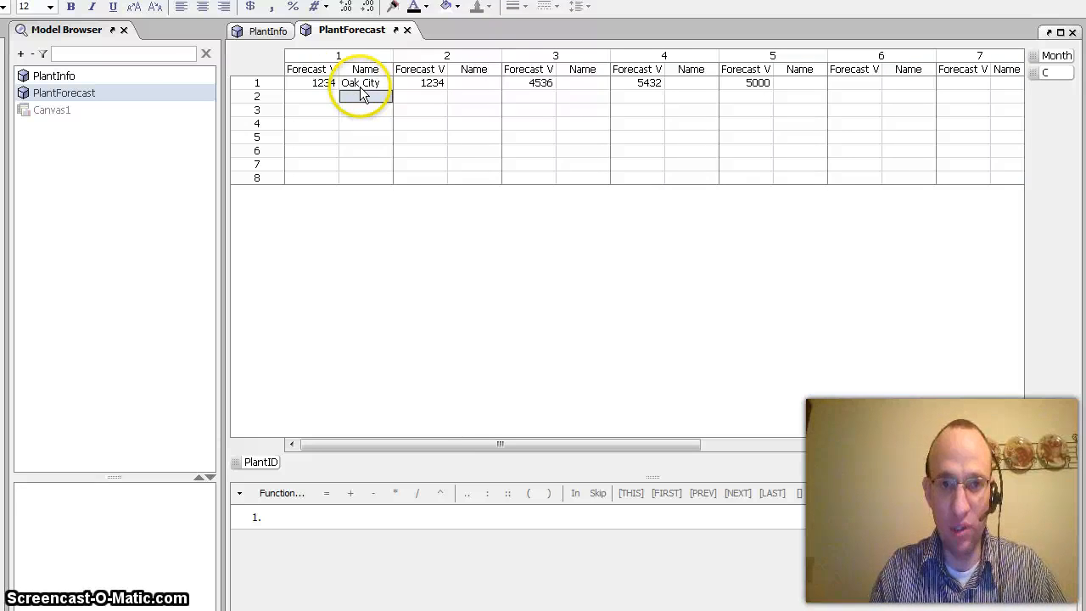
type("Her")
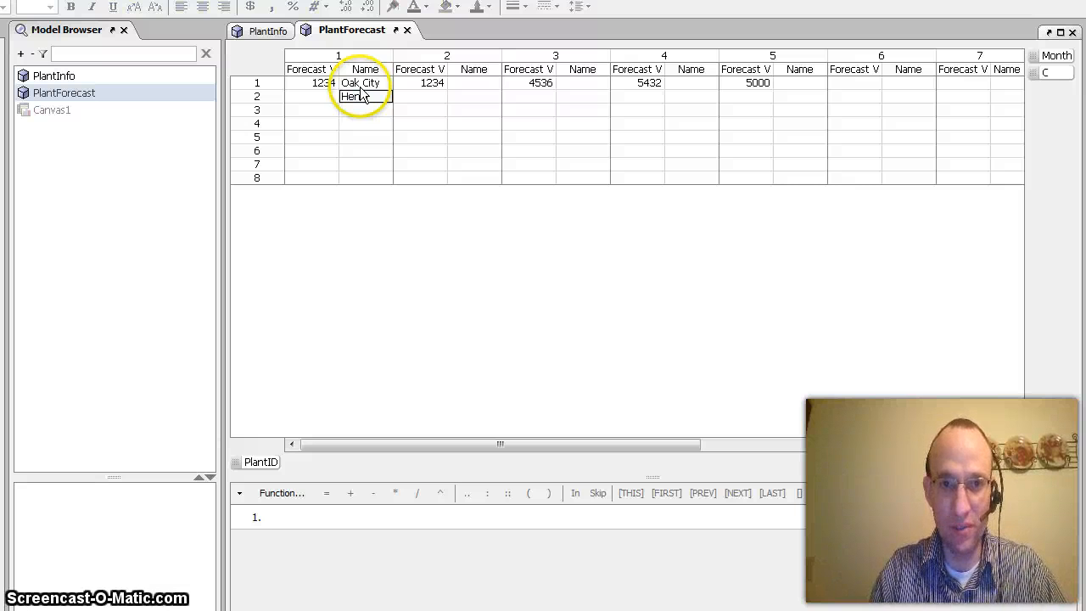
type("Mtns")
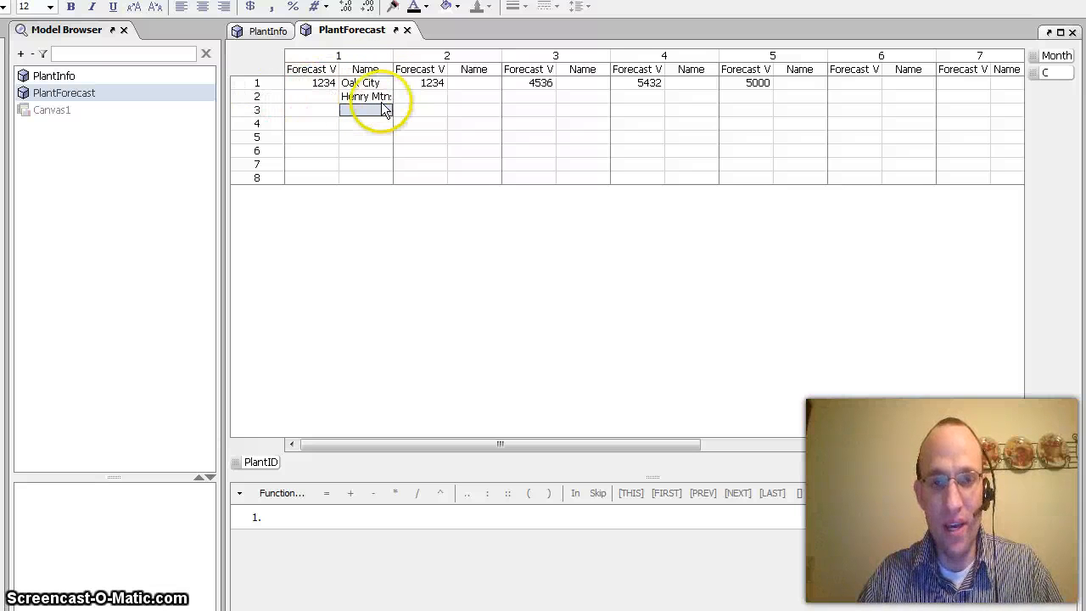
mouse_move(874, 95)
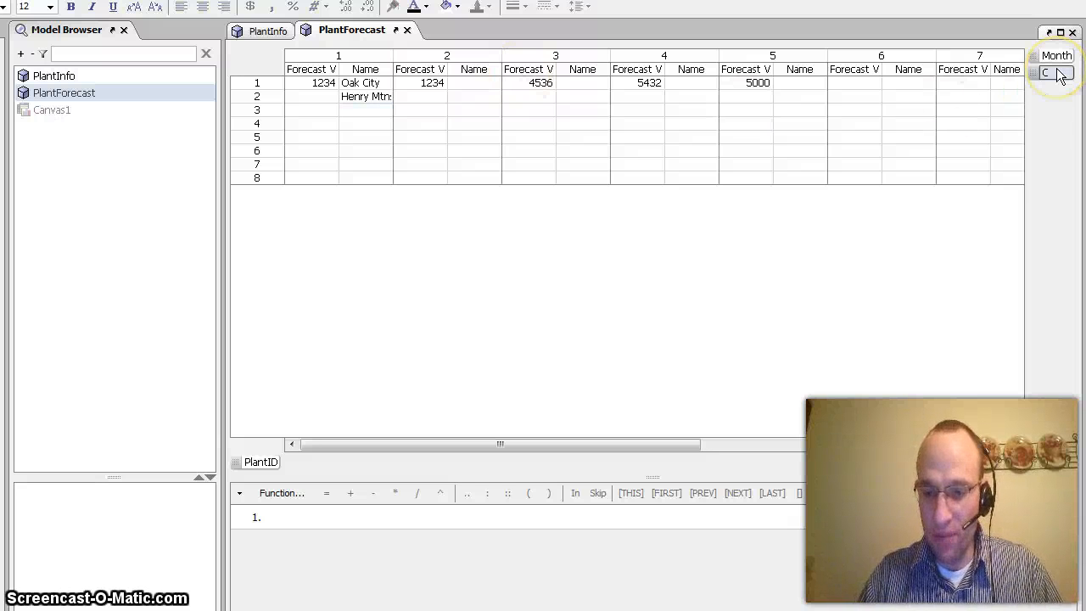
left_click(1055, 72)
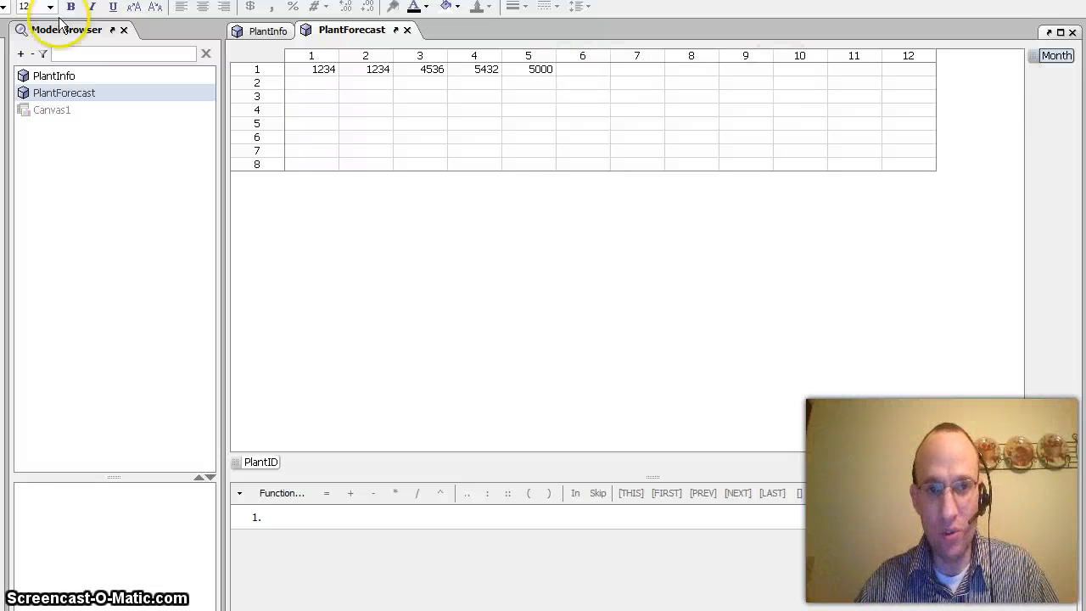
Enter Henry and Kanosh in the PlantInfo Name column beneath Oak City.
left_click(268, 30)
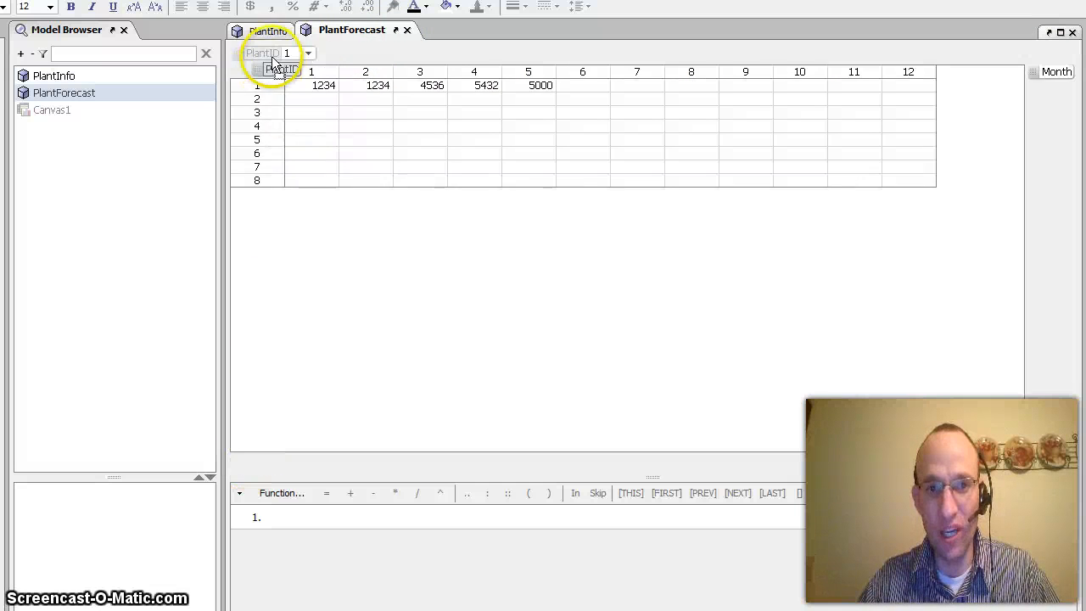
left_click(268, 30)
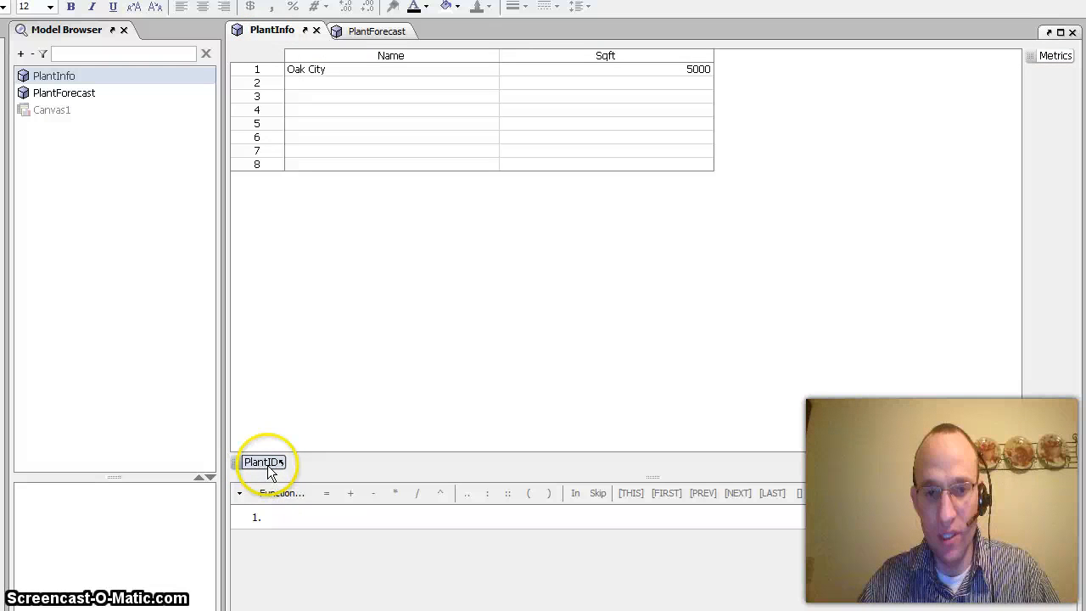
mouse_move(264, 461)
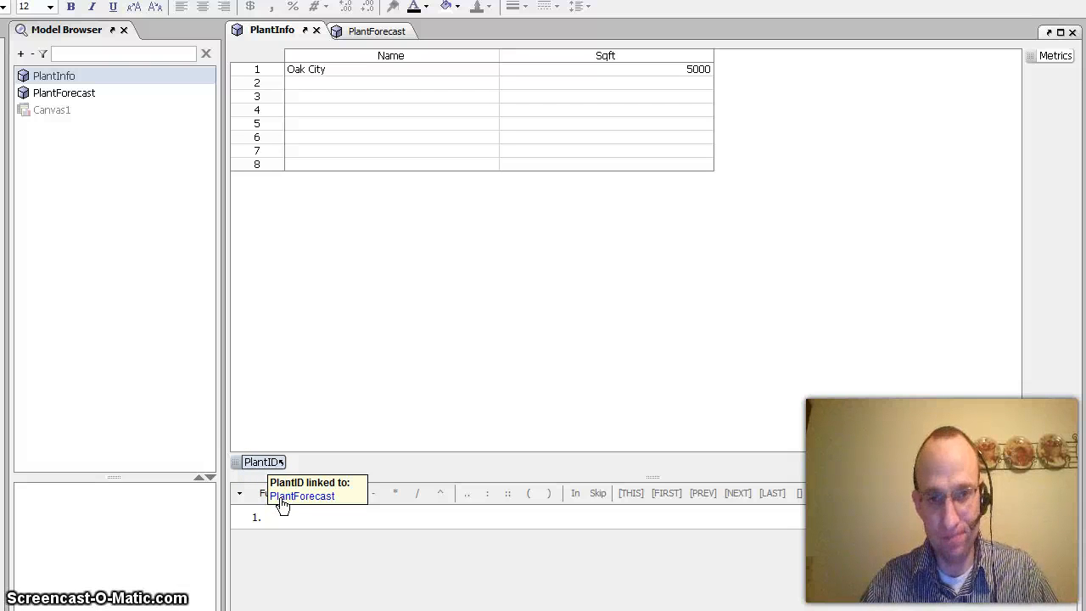
left_click(390, 82)
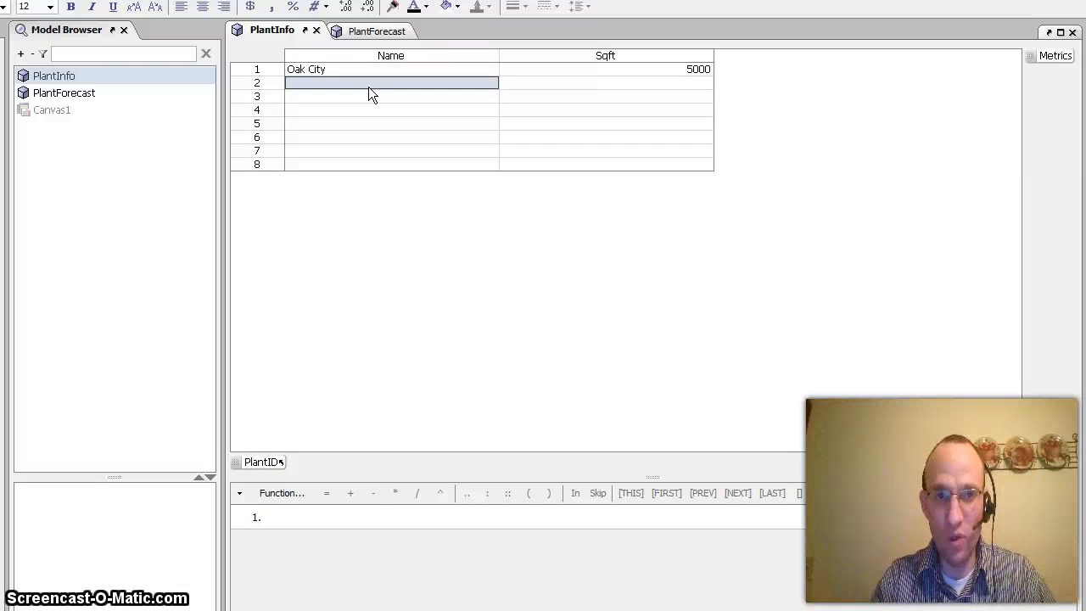
type("Henry")
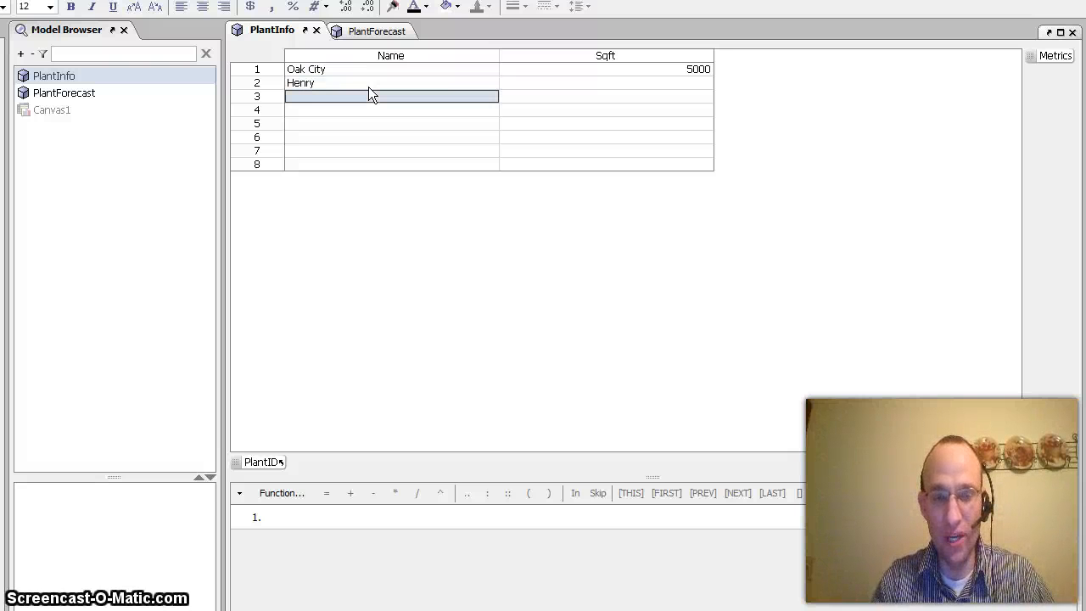
type("Kanosh")
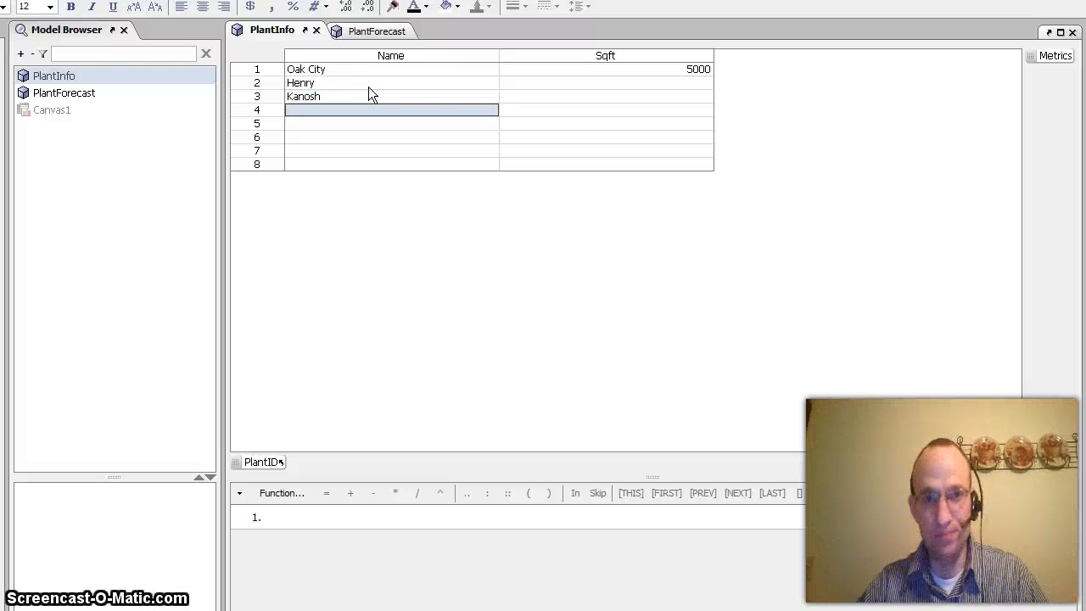
mouse_move(375, 30)
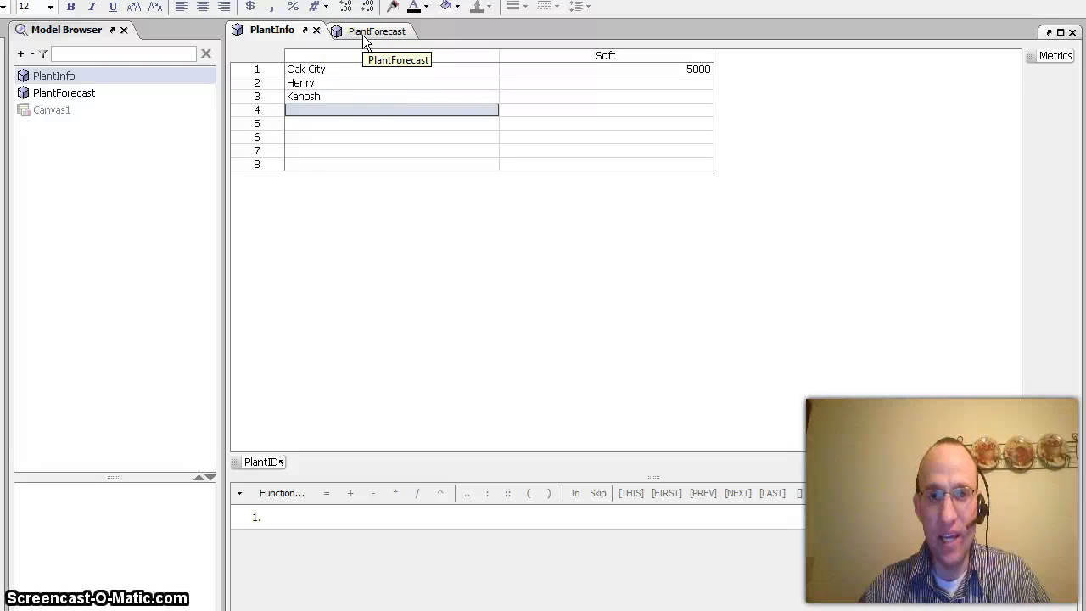
Split the editor so PlantForecast sits beside PlantInfo.
left_click(376, 30)
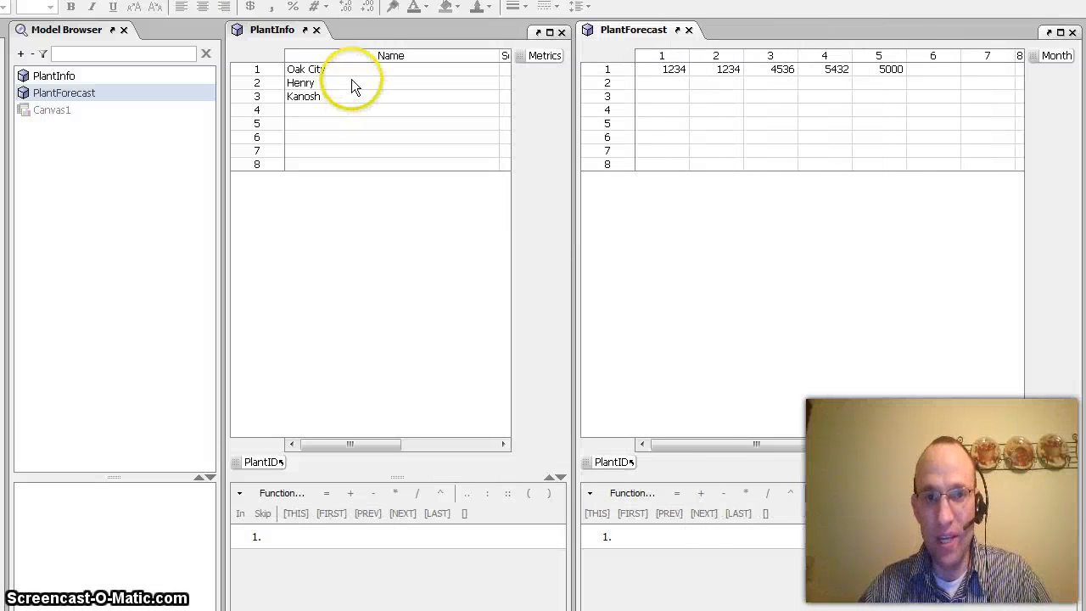
mouse_move(619, 88)
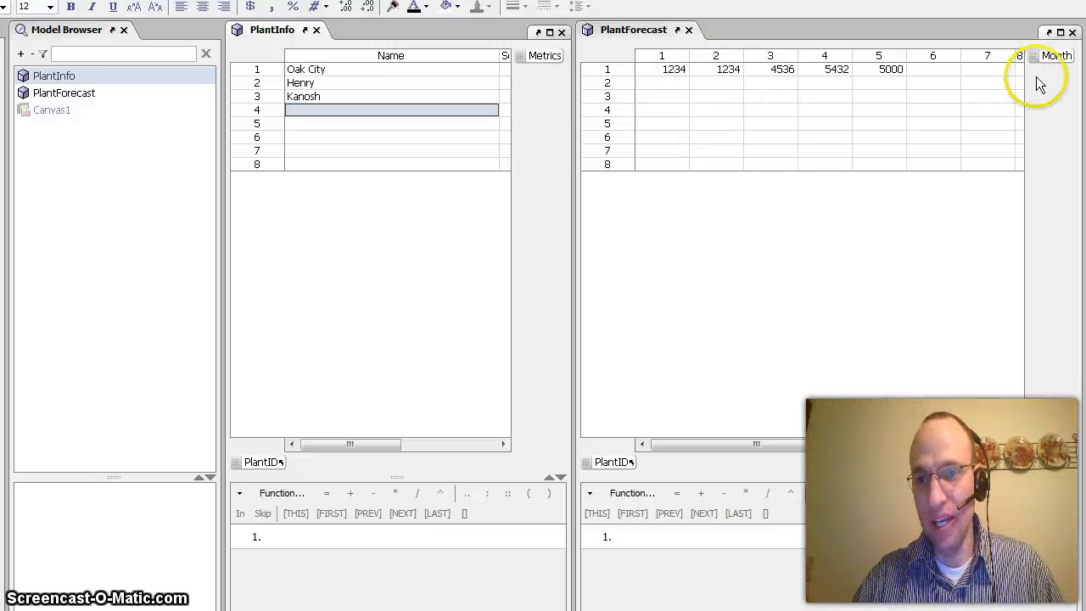
mouse_move(1042, 83)
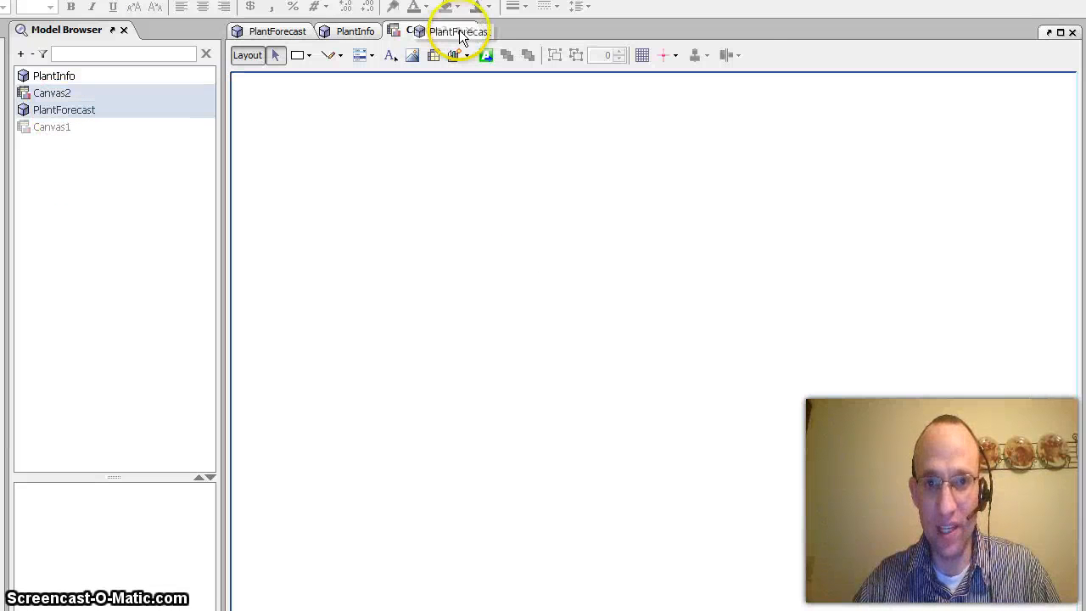
Place the PlantForecast and PlantInfo views overlapping on the new Canvas2.
left_click(458, 30)
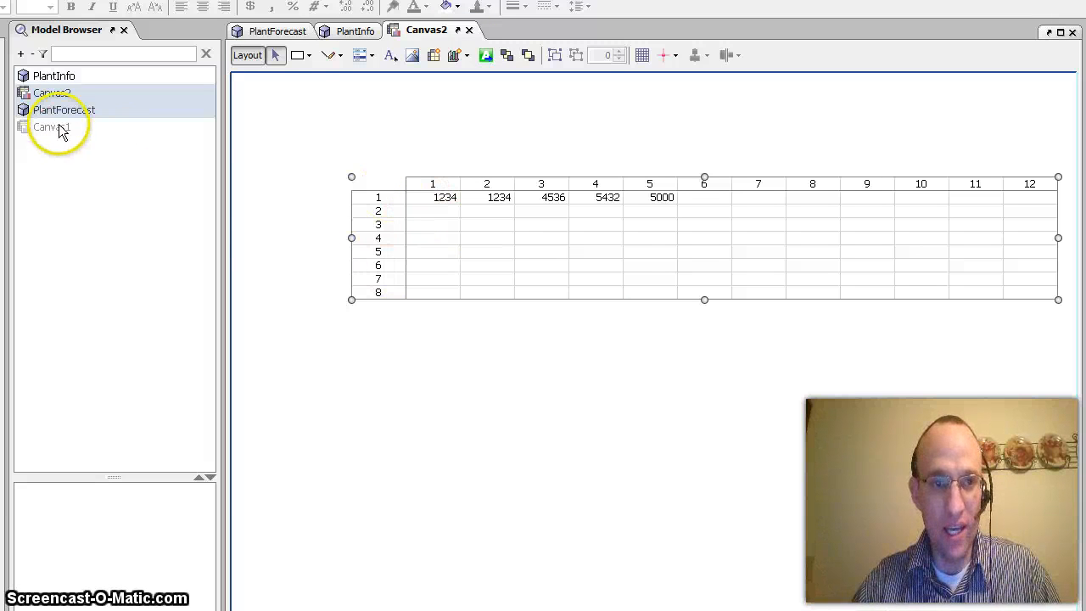
left_click(358, 31)
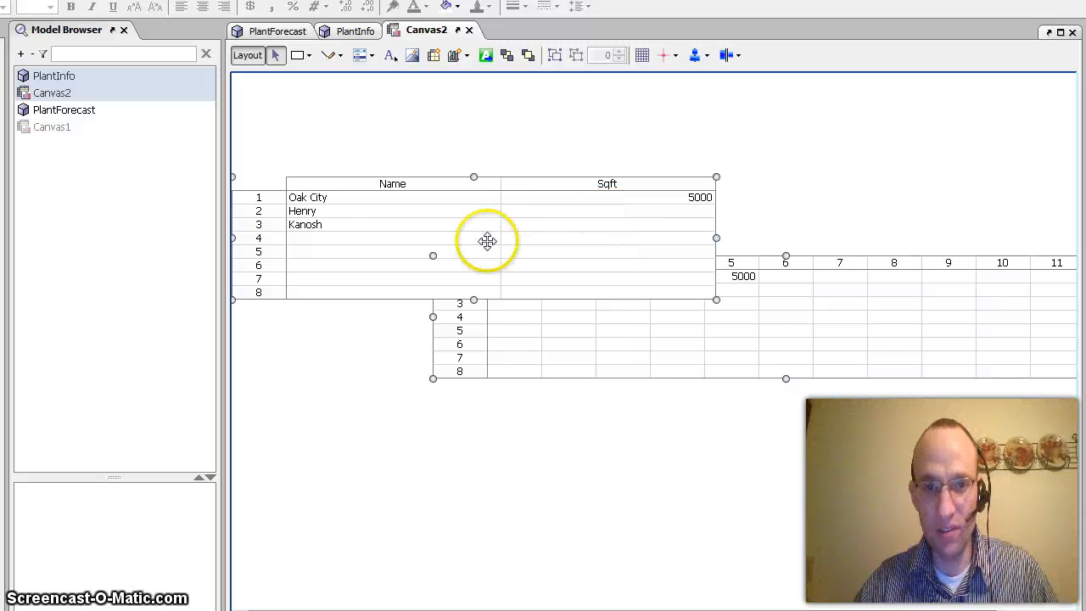
mouse_move(360, 247)
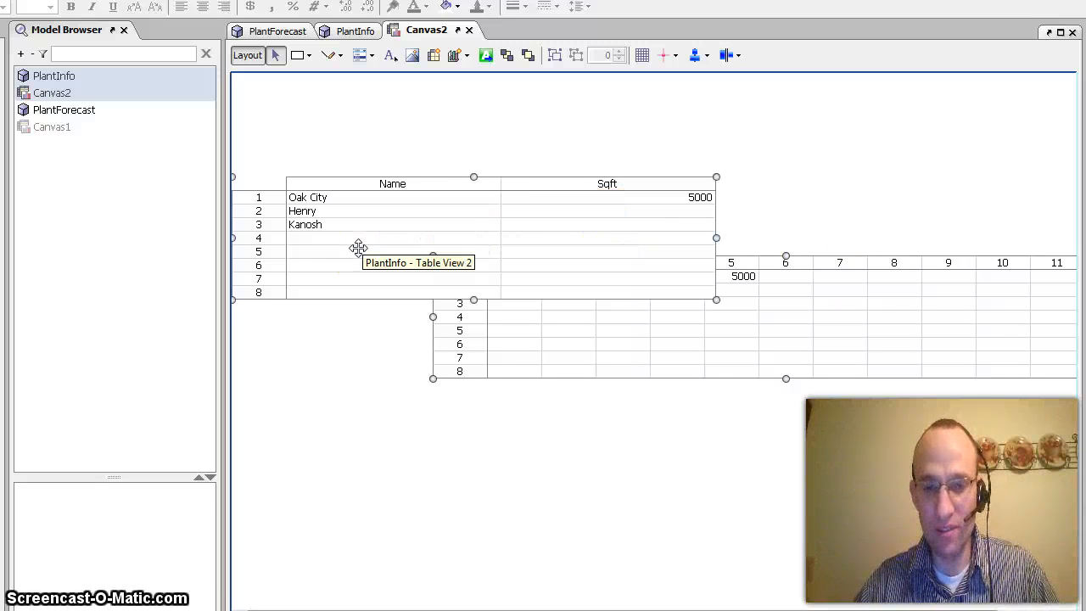
Snap the two views horizontally, keeping secondary row headers hidden, and finish the join.
right_click(356, 248)
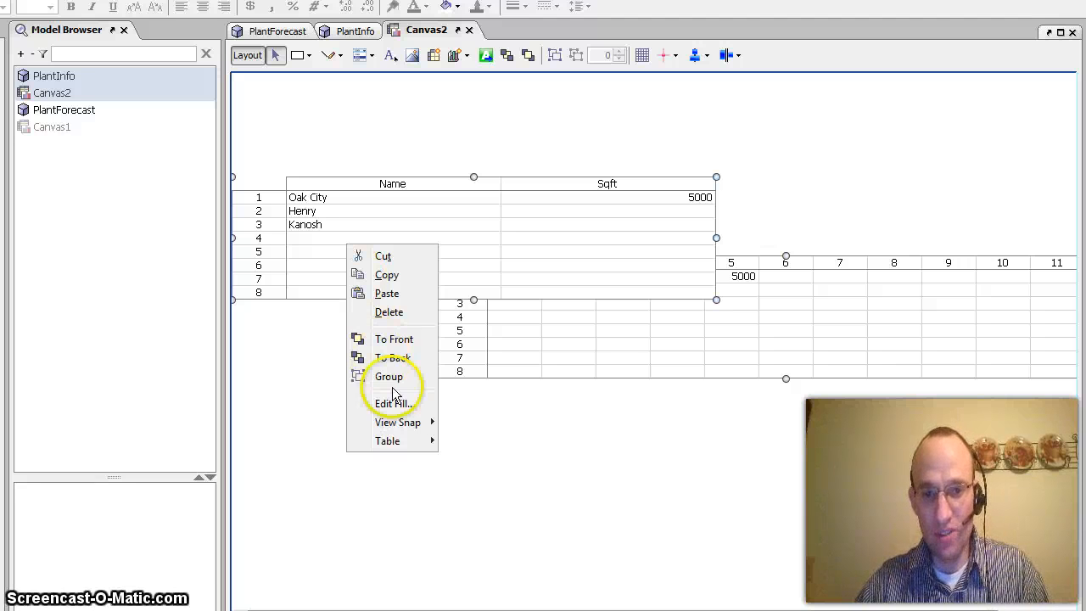
mouse_move(397, 421)
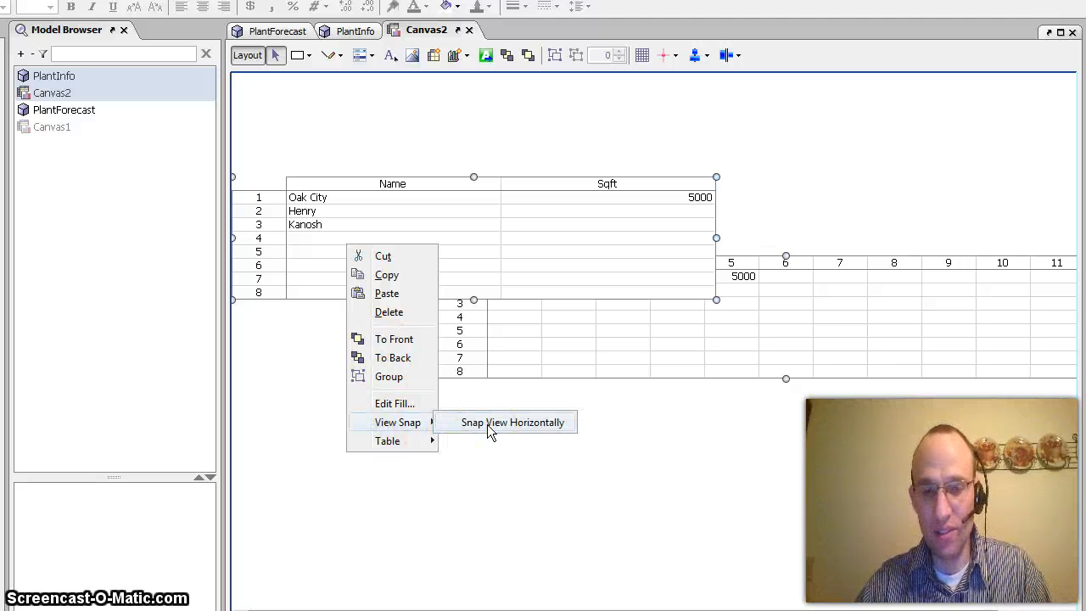
left_click(512, 420)
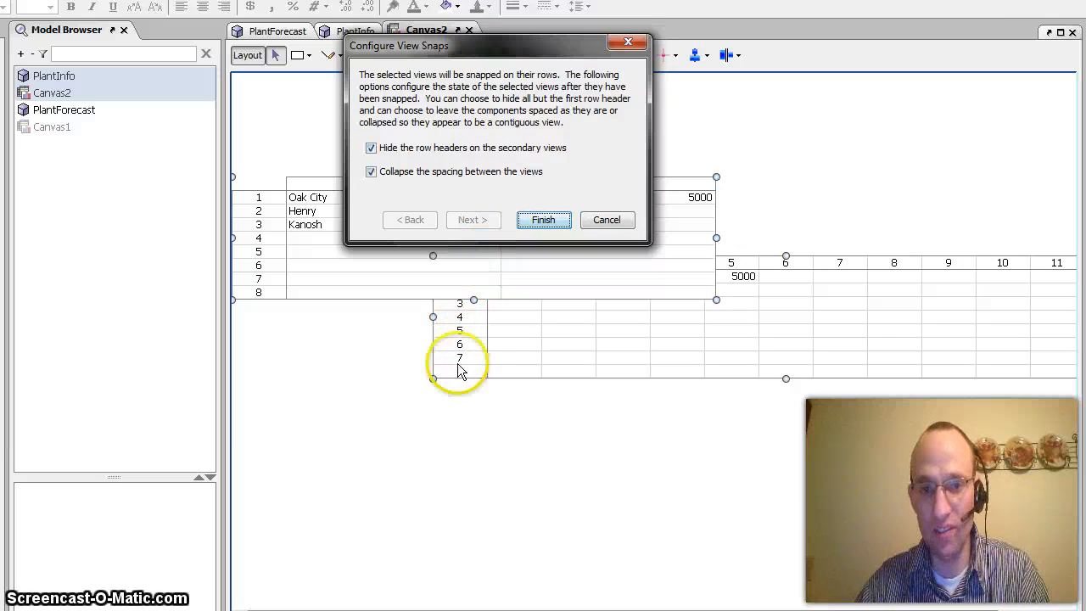
left_click(370, 148)
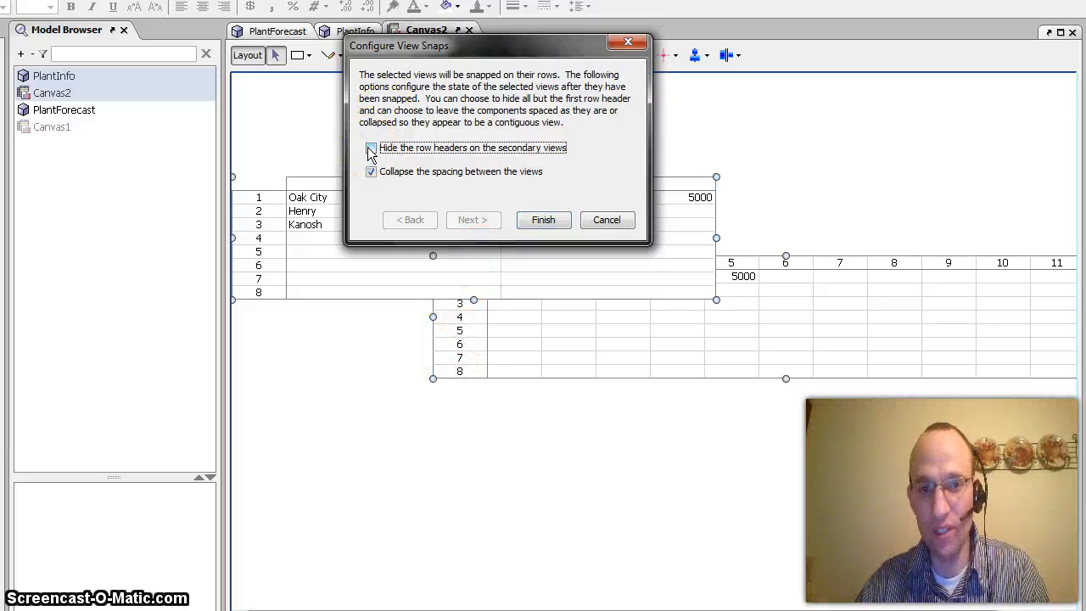
left_click(370, 148)
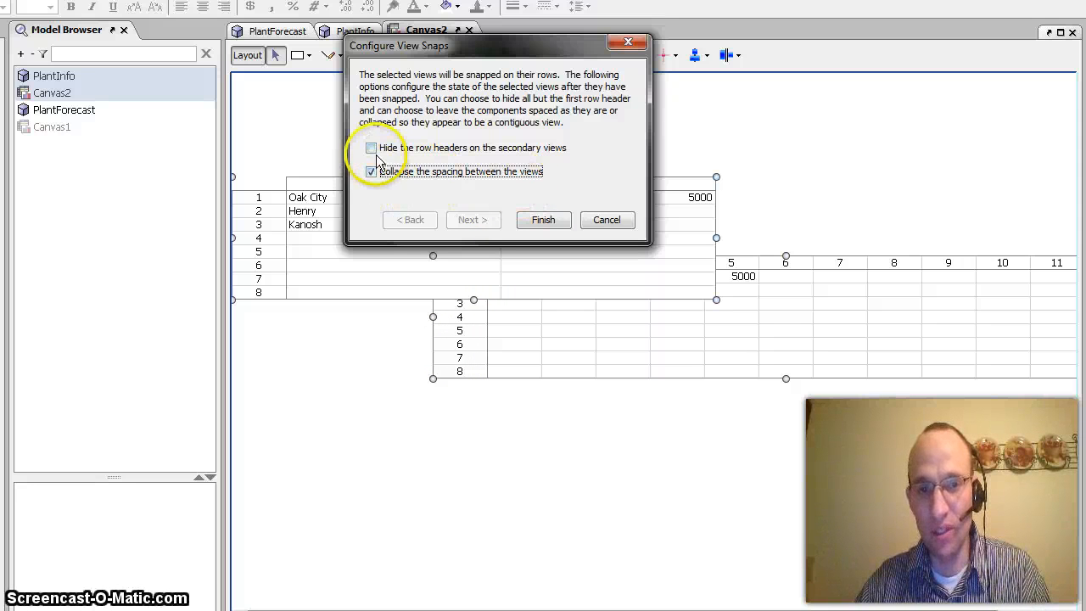
left_click(369, 146)
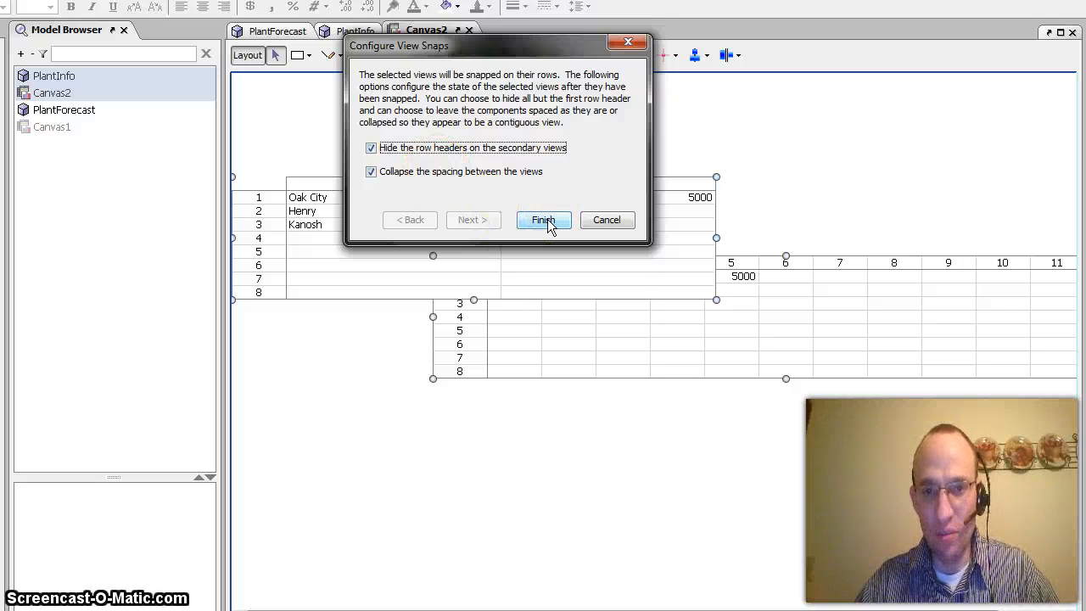
left_click(542, 220)
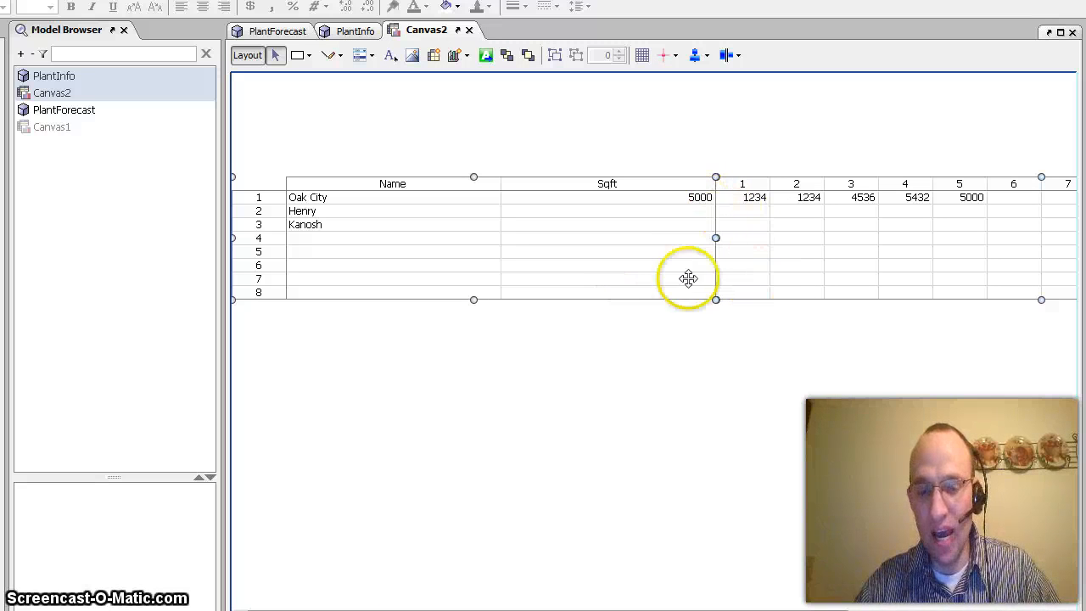
mouse_move(502, 186)
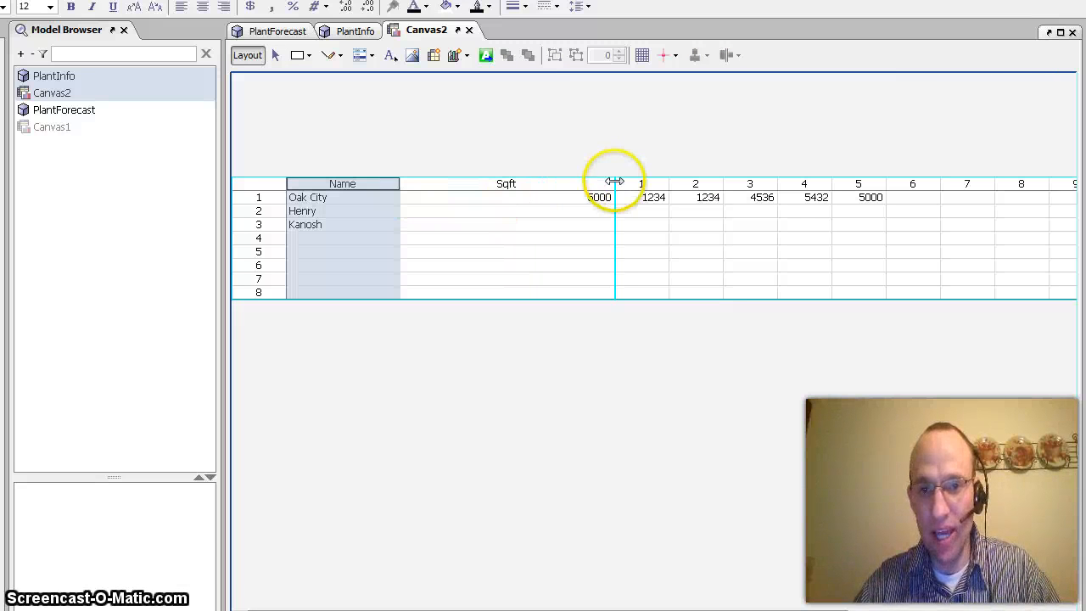
Narrow the Sqft column in the joined view, then review the separate PlantInfo and PlantForecast matrices.
left_click_drag(614, 183, 509, 183)
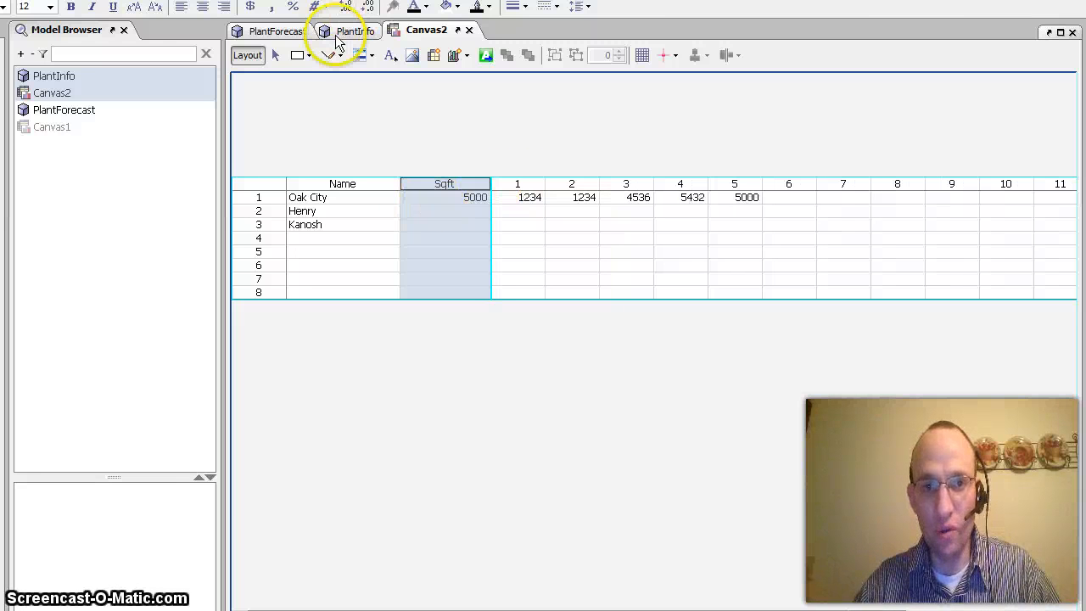
left_click(348, 30)
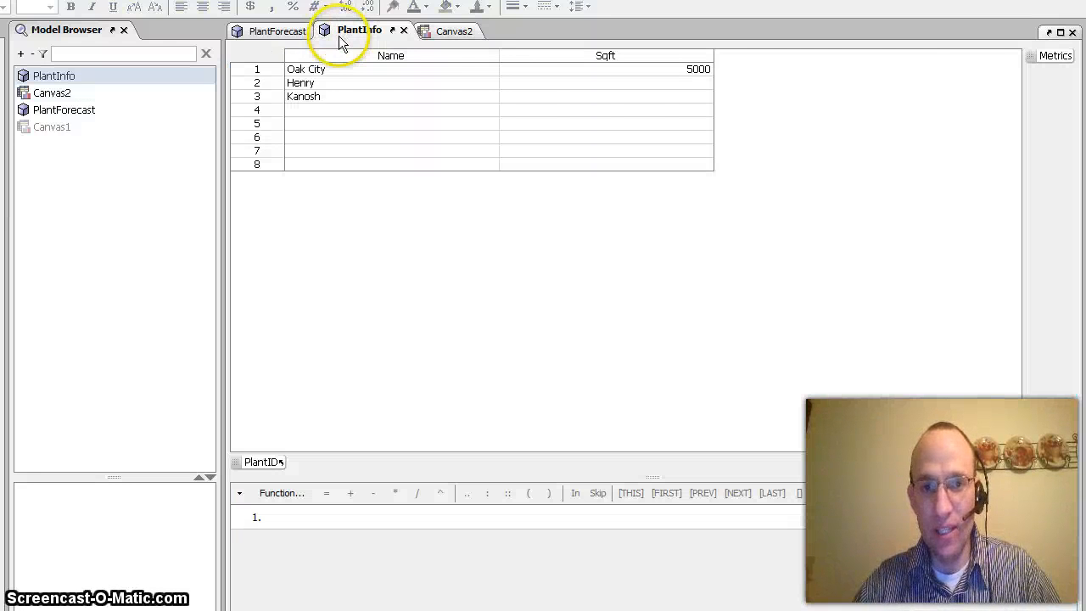
left_click(278, 30)
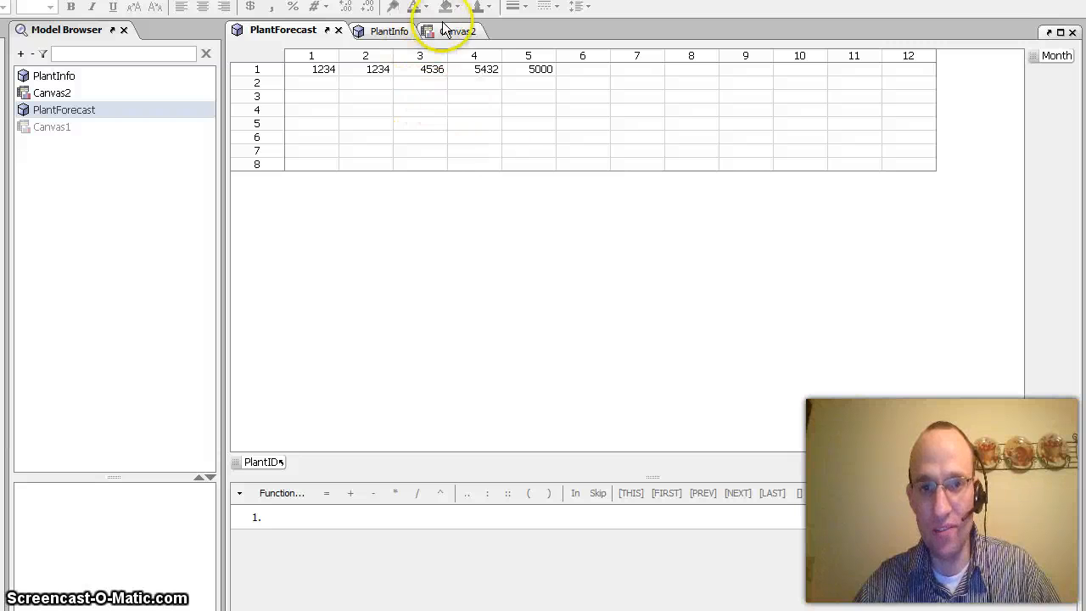
Enter Fool Creek as the fourth plant on Canvas2 and confirm it reached PlantInfo.
left_click(444, 31)
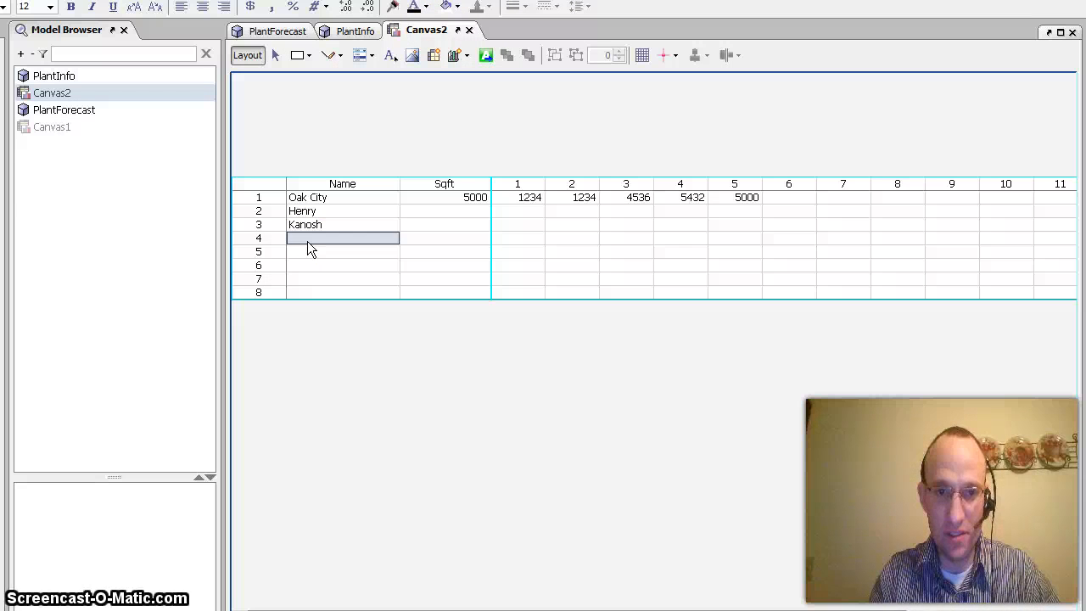
type("Fool Creek")
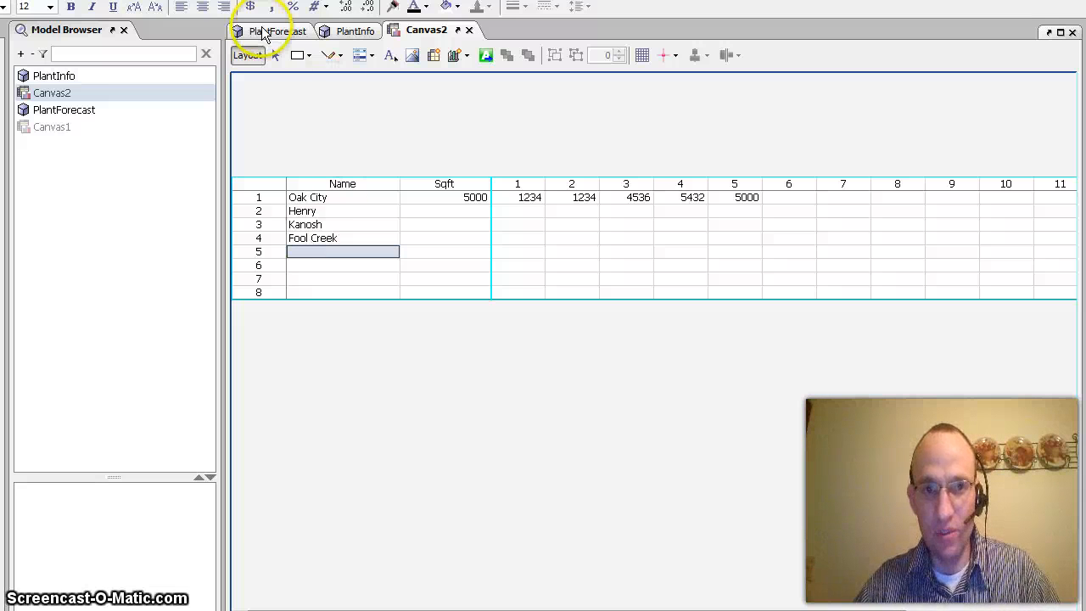
left_click(358, 30)
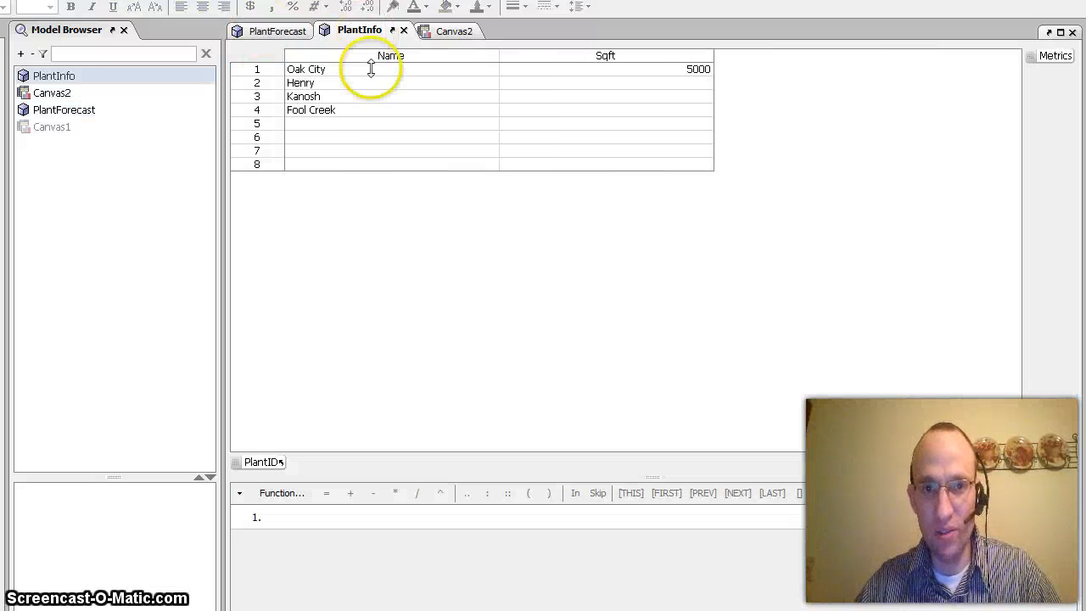
left_click(455, 31)
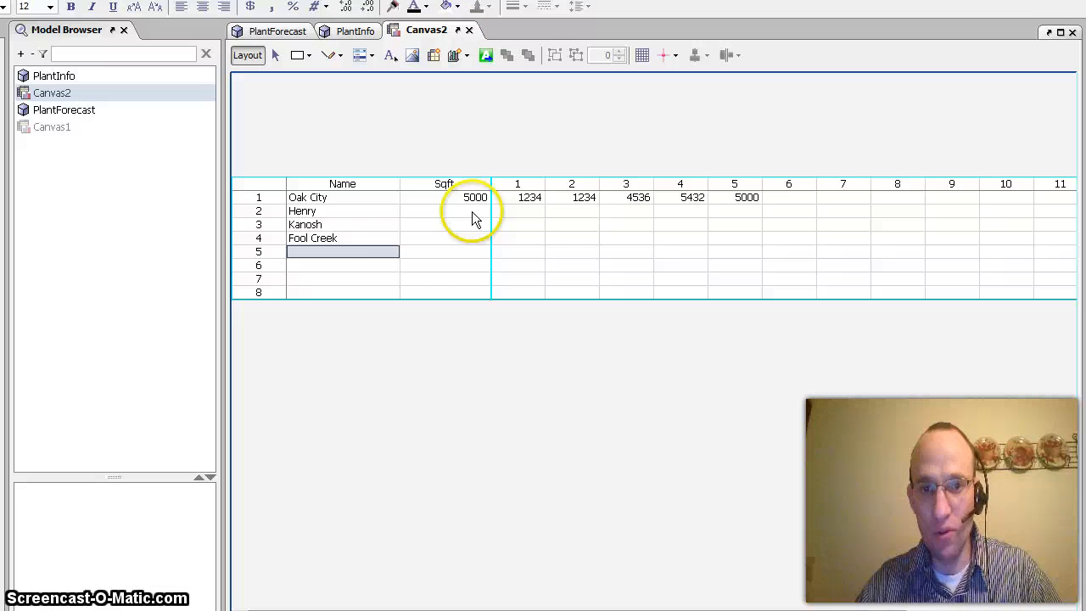
Enter 5000 in row 5, month 1 on Canvas2 and confirm it in PlantForecast.
left_click(518, 251)
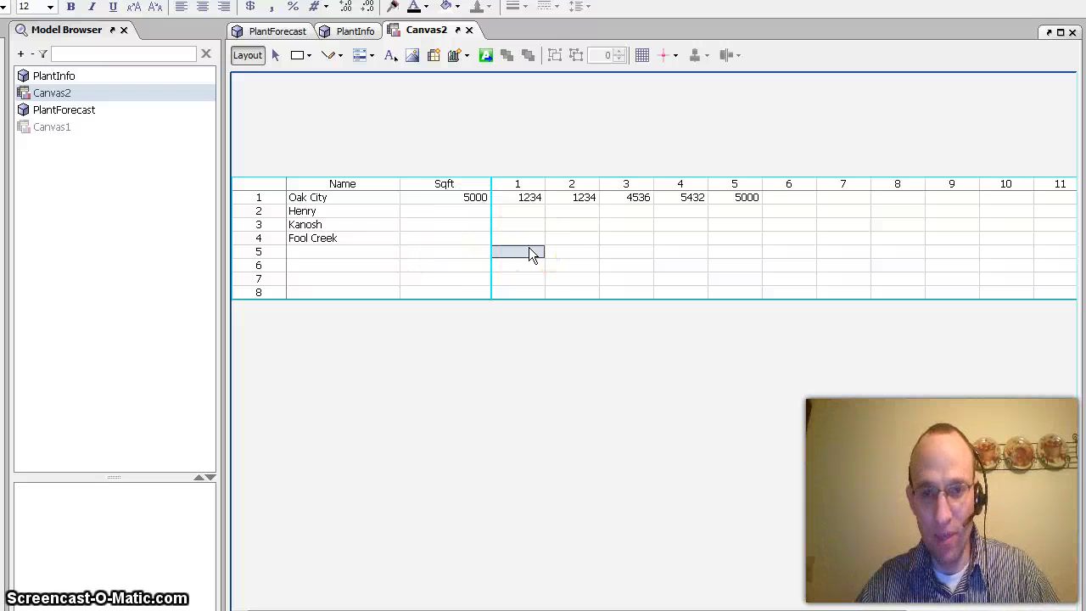
type("5000")
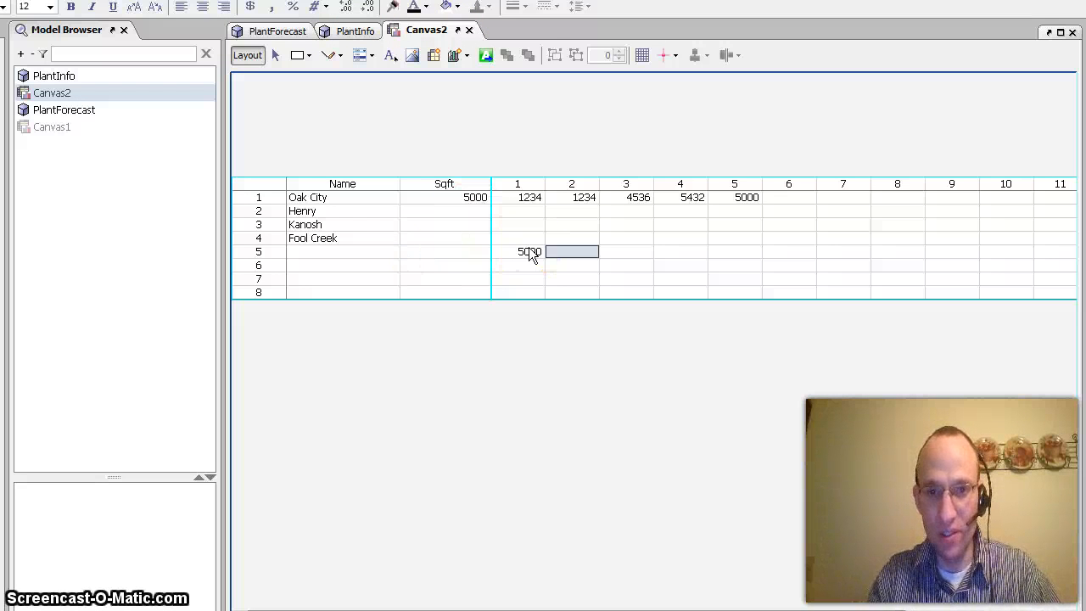
left_click(278, 30)
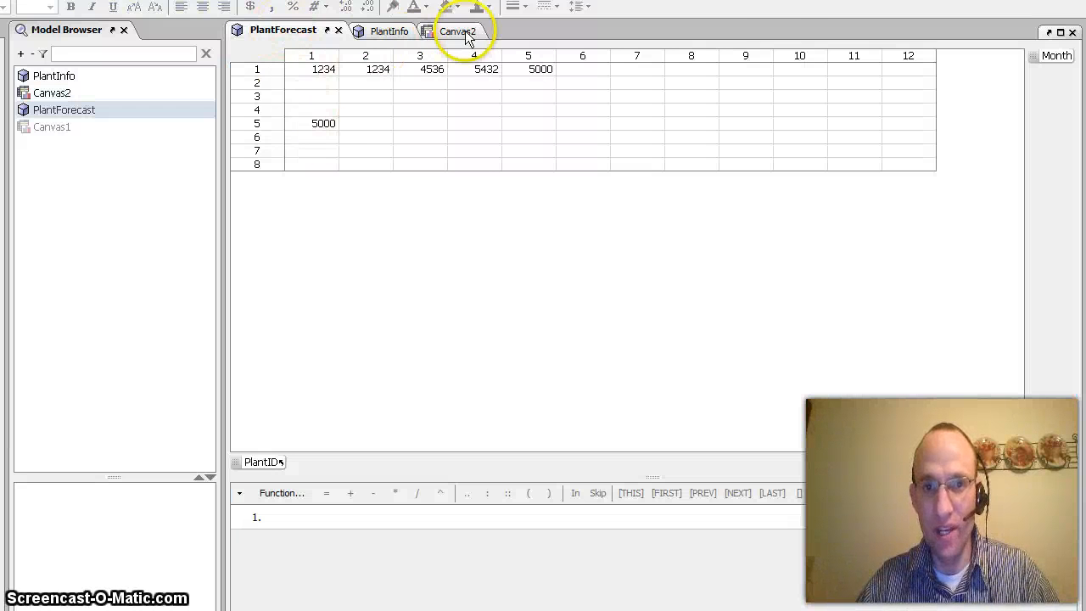
left_click(456, 30)
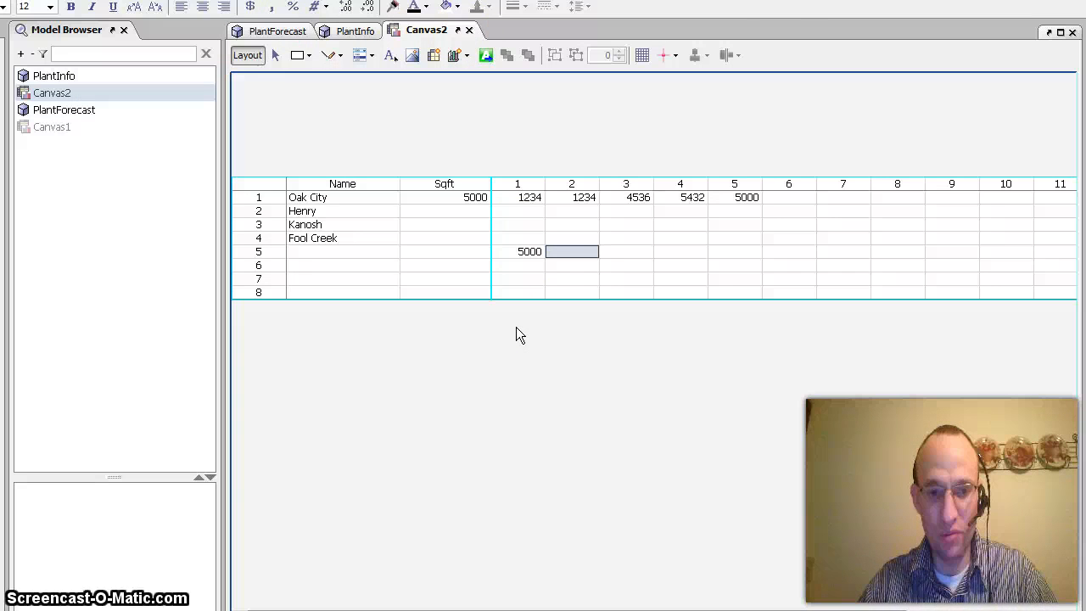